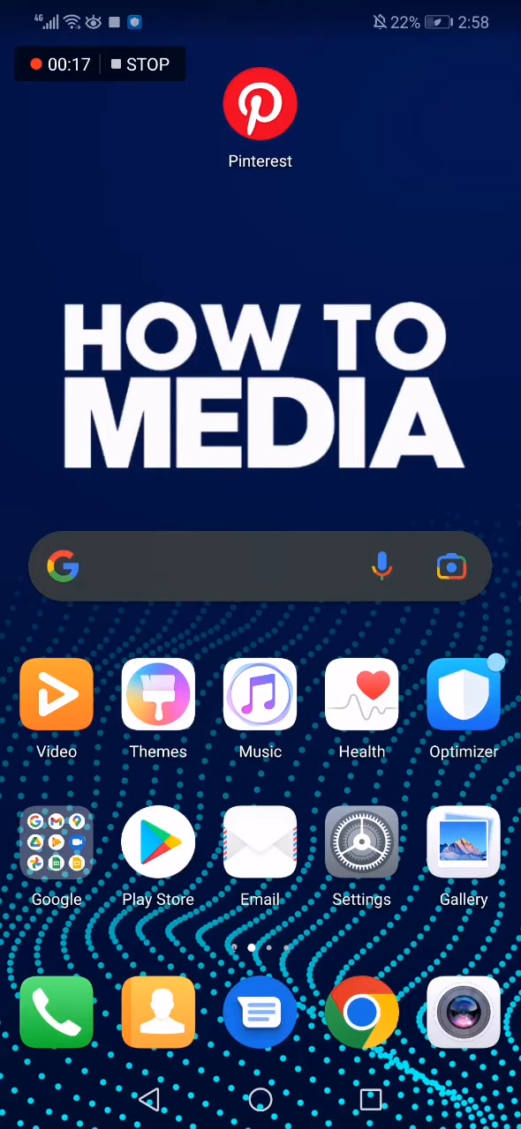
Launch Pinterest and scroll down and back up through the home feed of pins
left_click(259, 102)
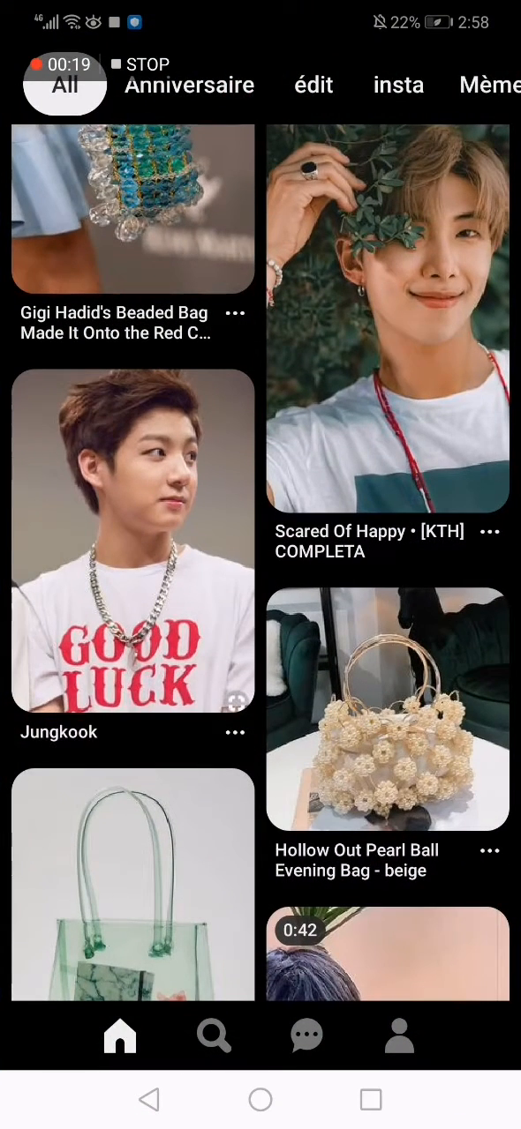
scroll("down", 3)
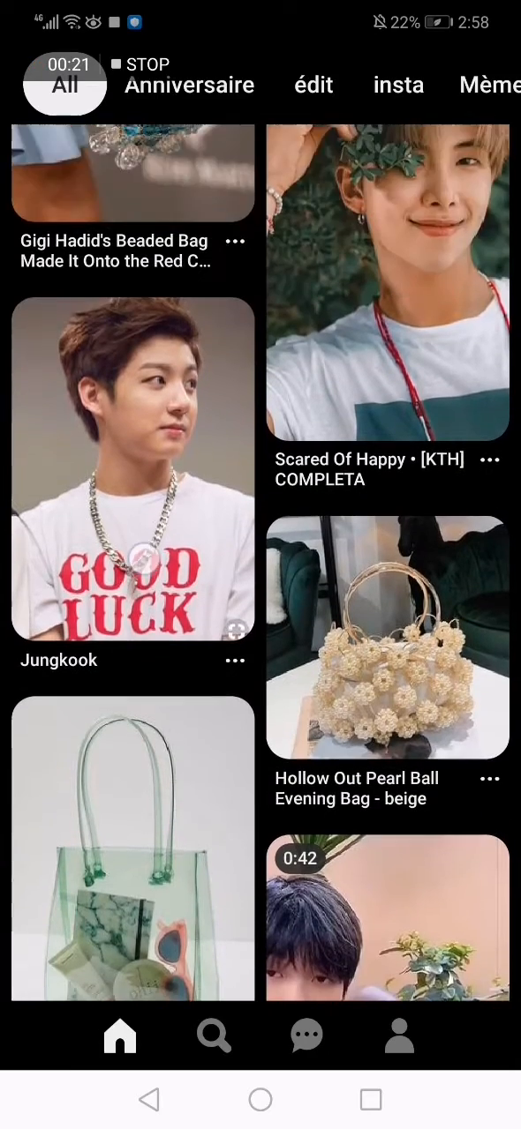
scroll("up", 3)
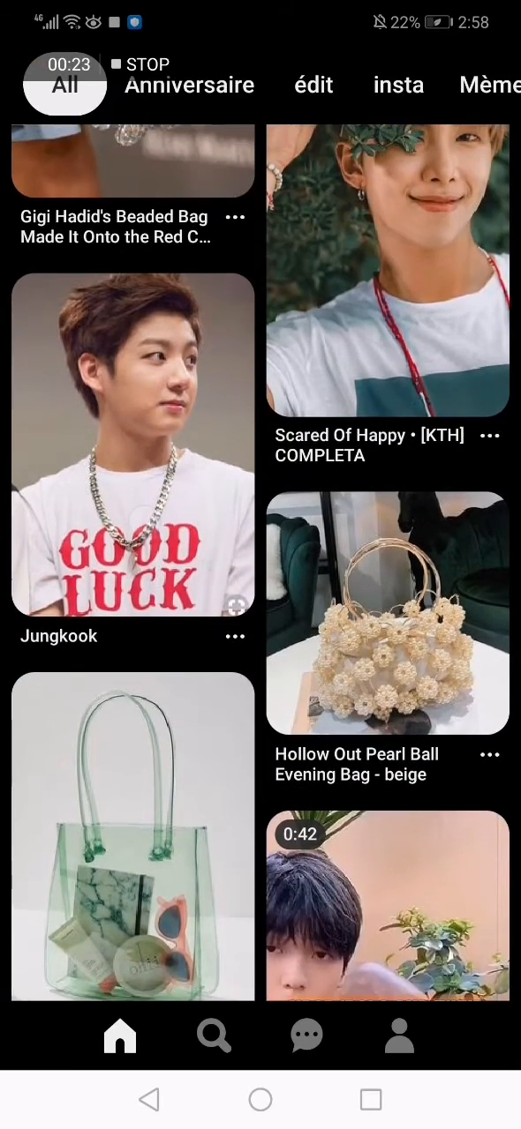
Go to the creator's profile, start a new message, write 'Hey' and send it
left_click(132, 443)
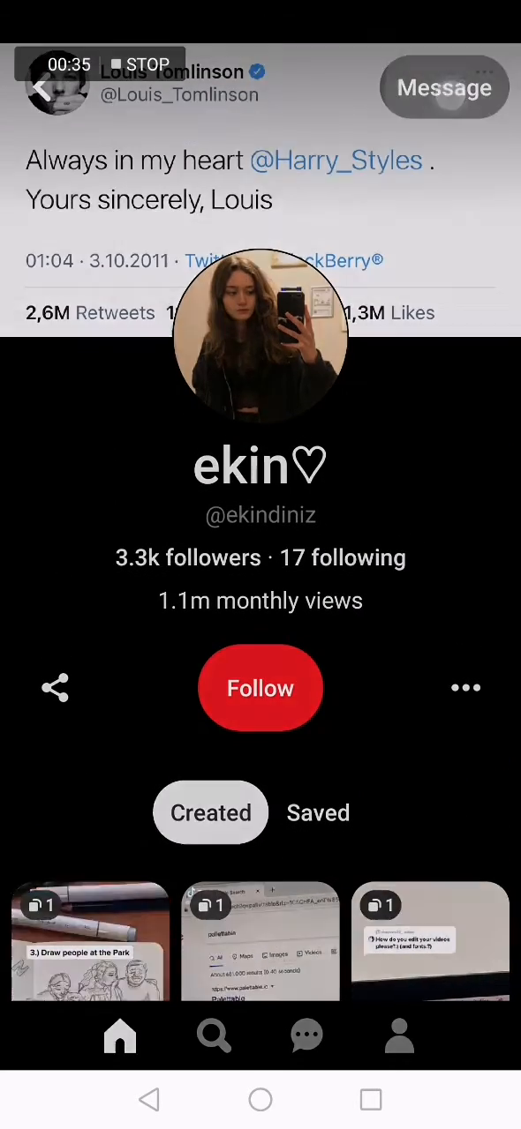
left_click(445, 89)
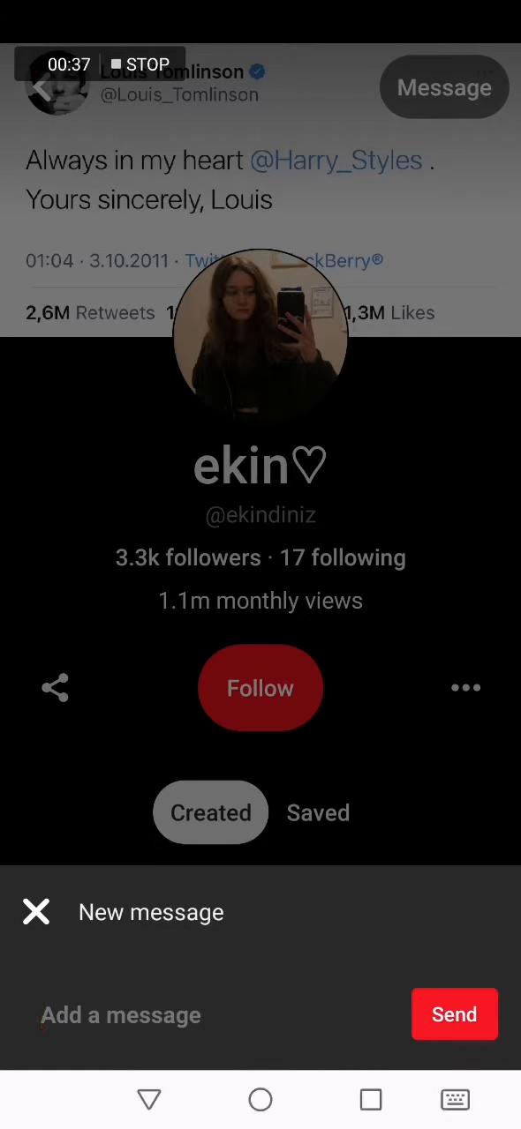
type("Hey")
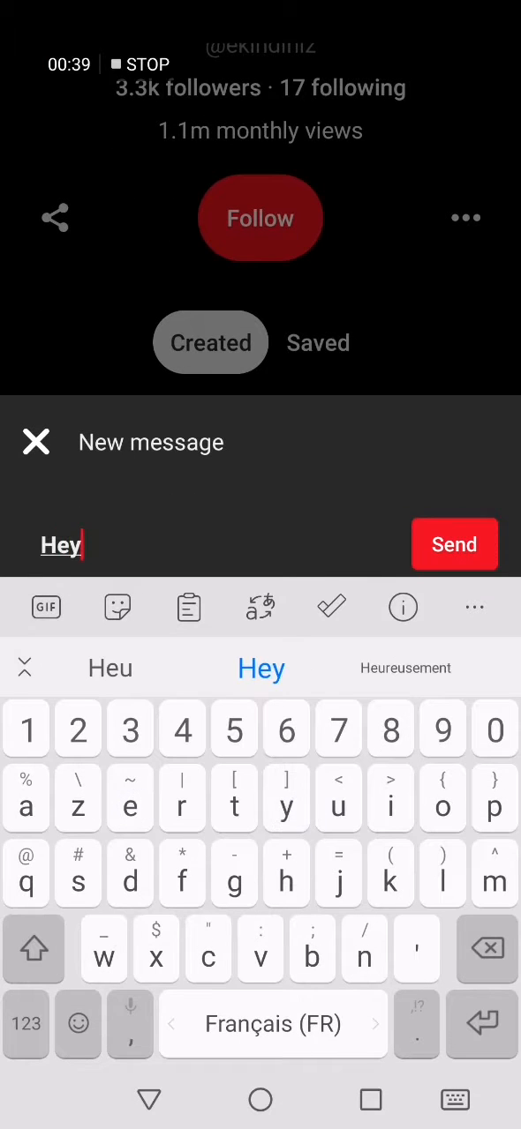
left_click(35, 441)
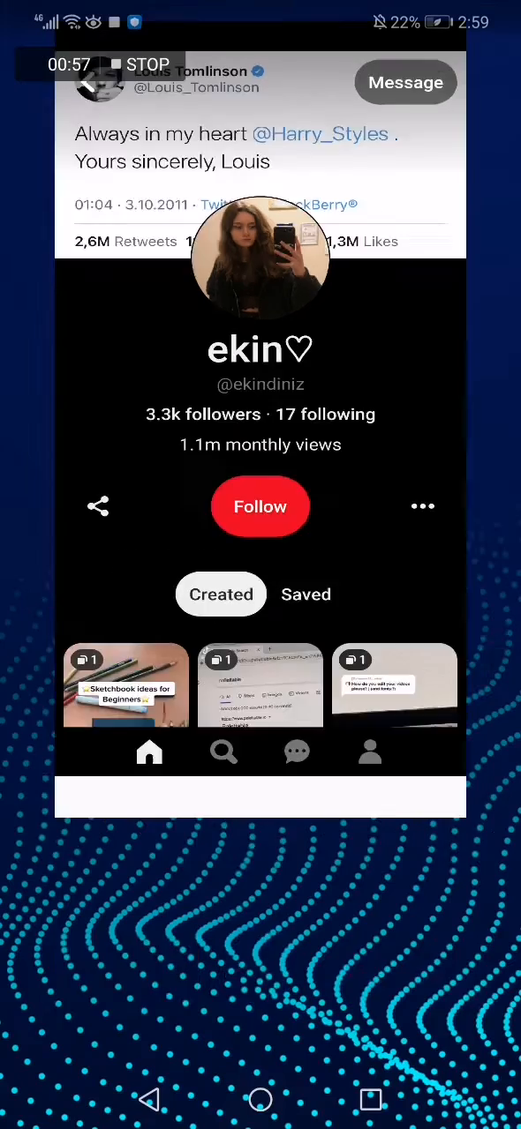
Return from Pinterest to the phone's home screen
left_click(259, 1100)
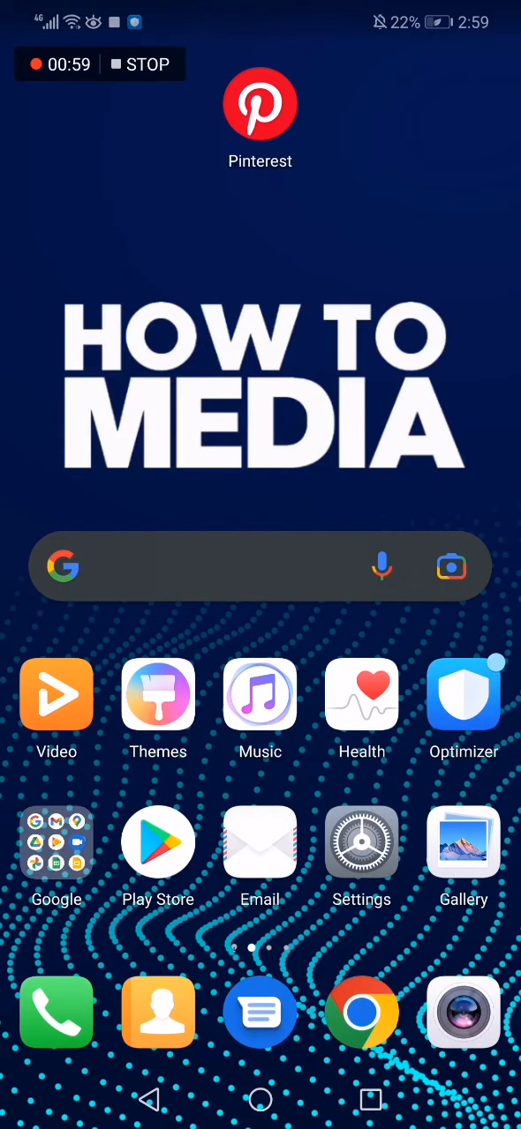